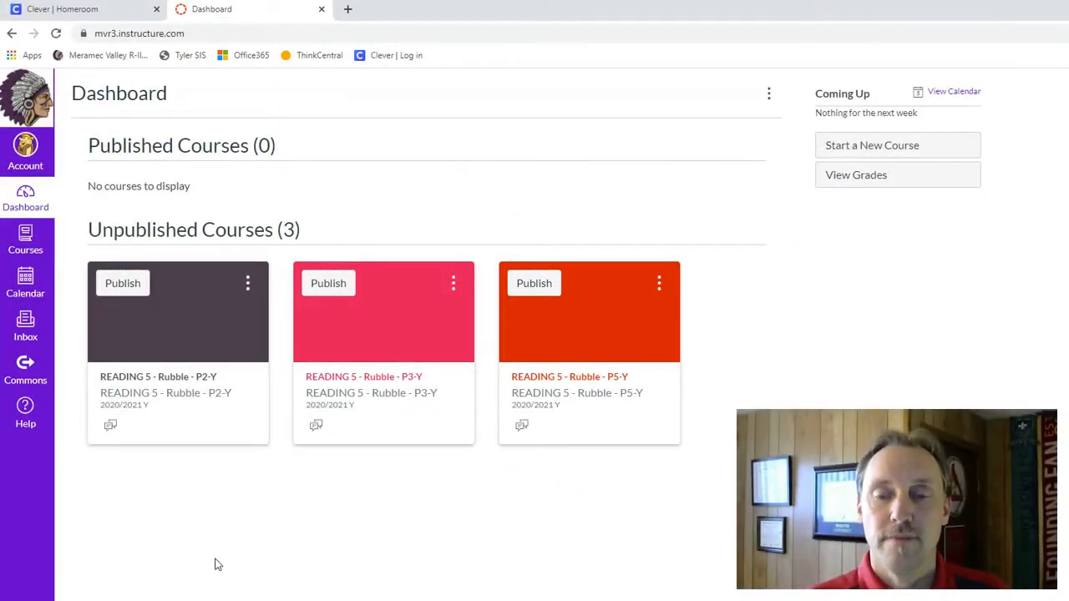
pyautogui.moveTo(224, 576)
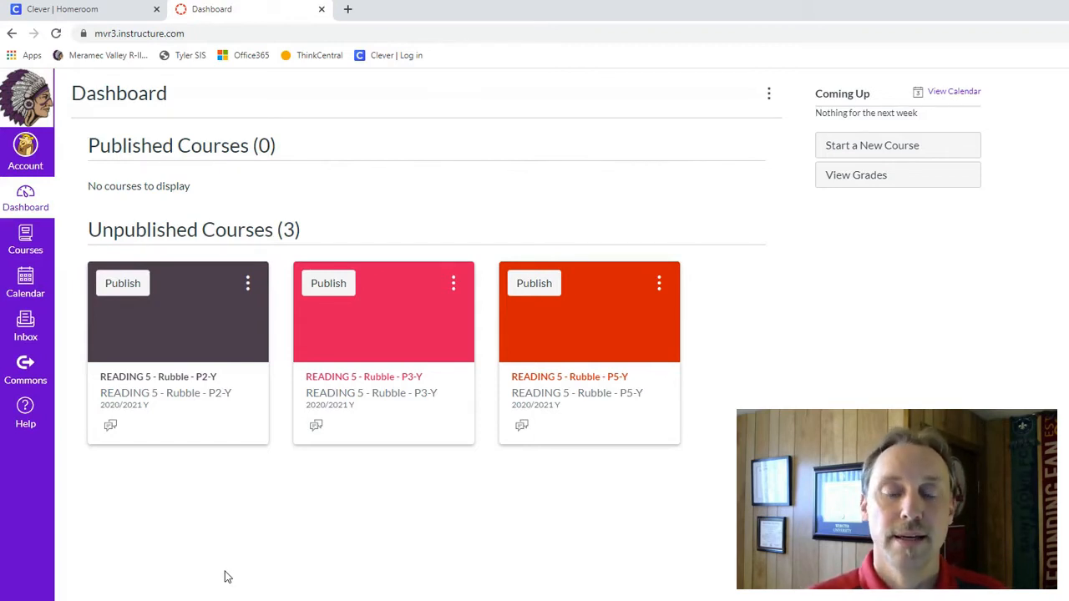
pyautogui.moveTo(244, 576)
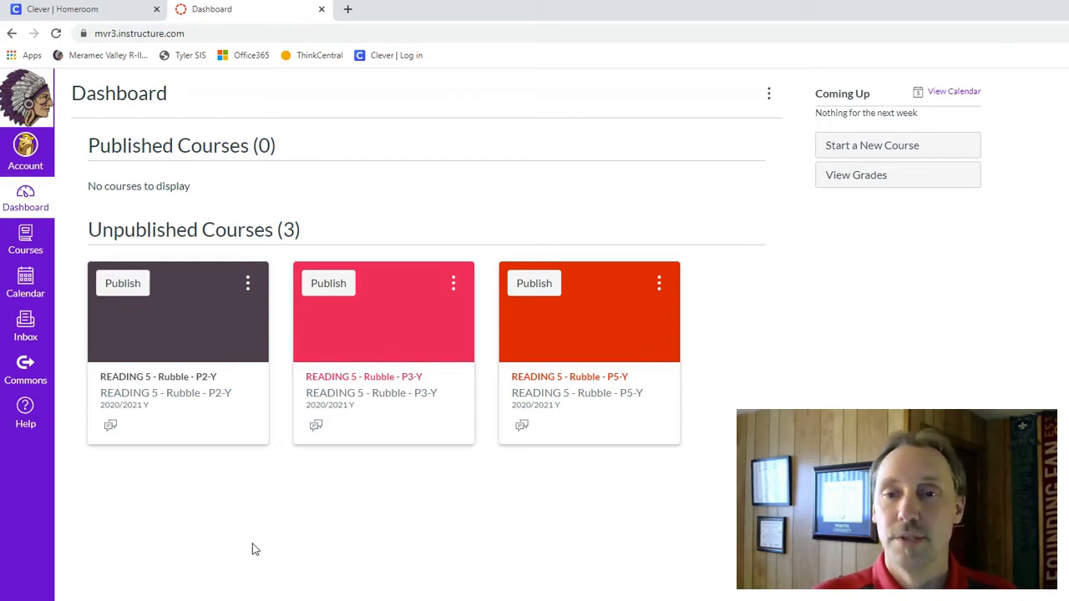
pyautogui.moveTo(246, 537)
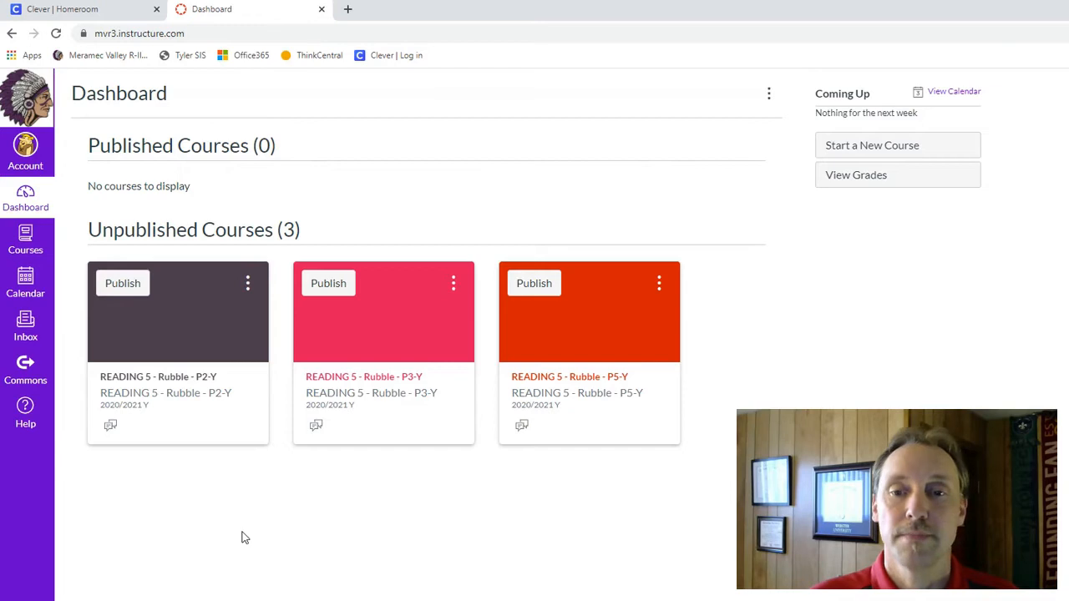
pyautogui.moveTo(238, 546)
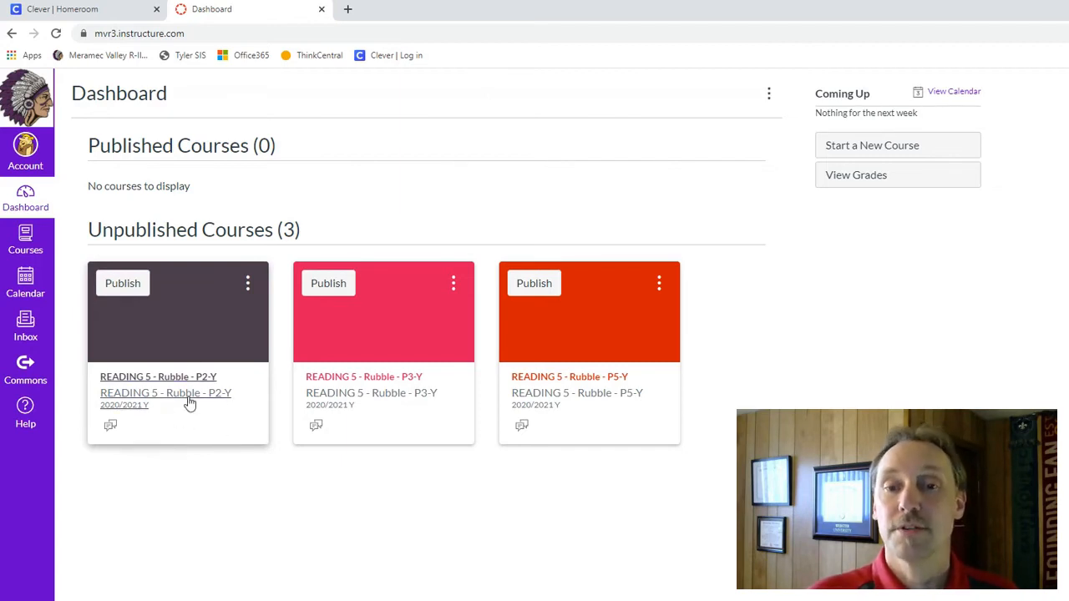
pyautogui.moveTo(197, 418)
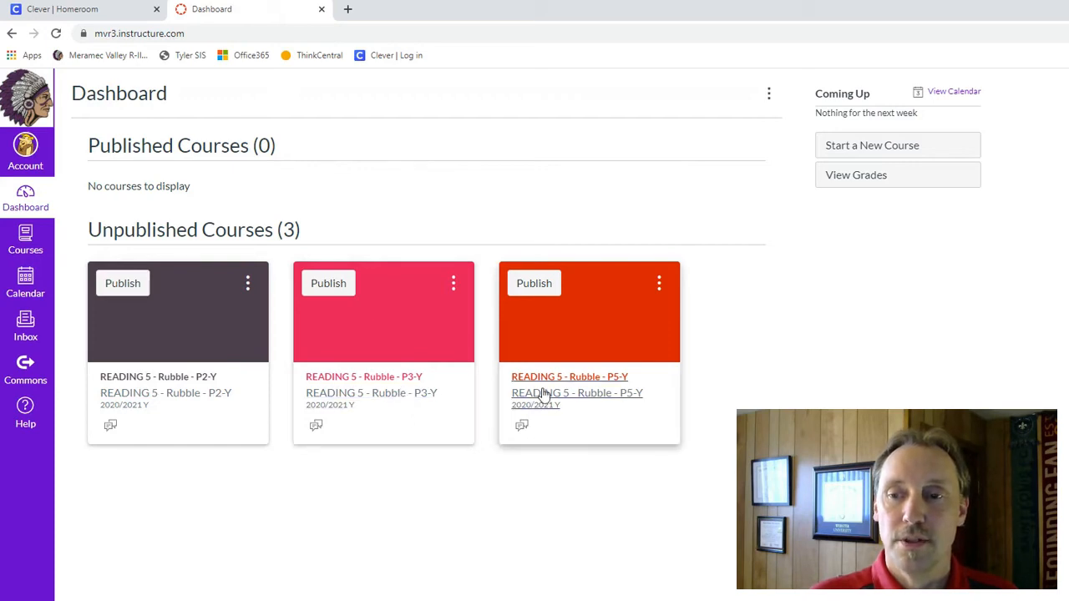
pyautogui.moveTo(276, 298)
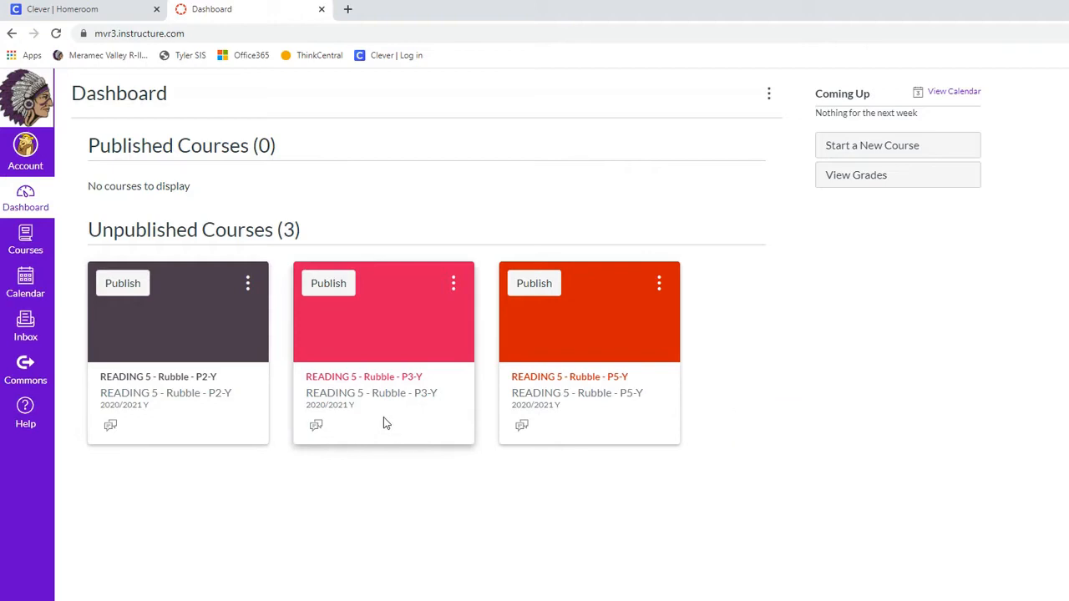
pyautogui.moveTo(382, 384)
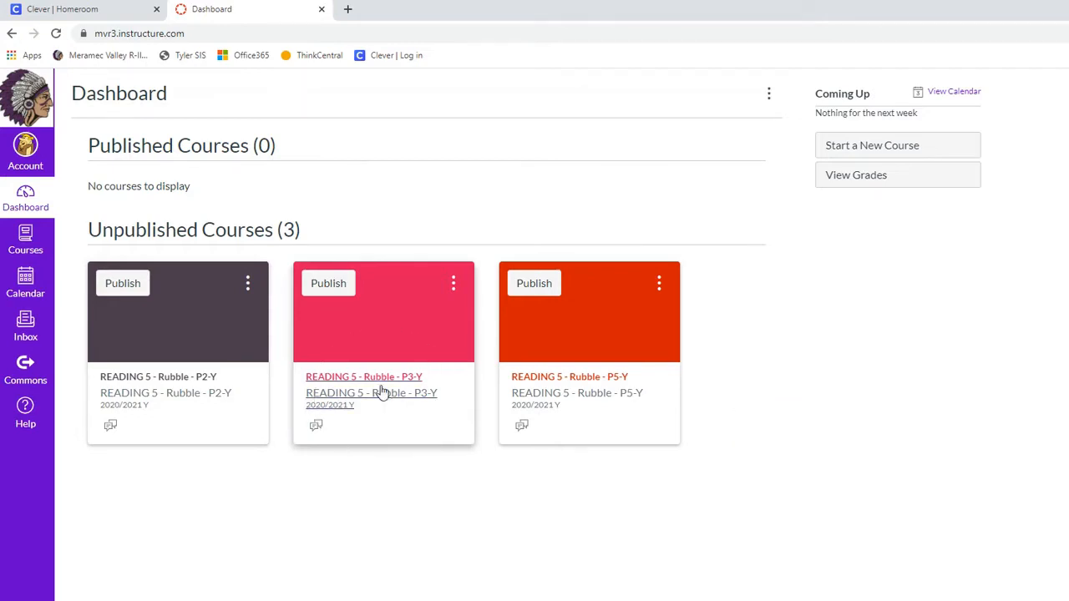
# - Open Cross-List this Section for READING 5 - Meyers - P3-Y via the P3 course's Settings
pyautogui.click(363, 376)
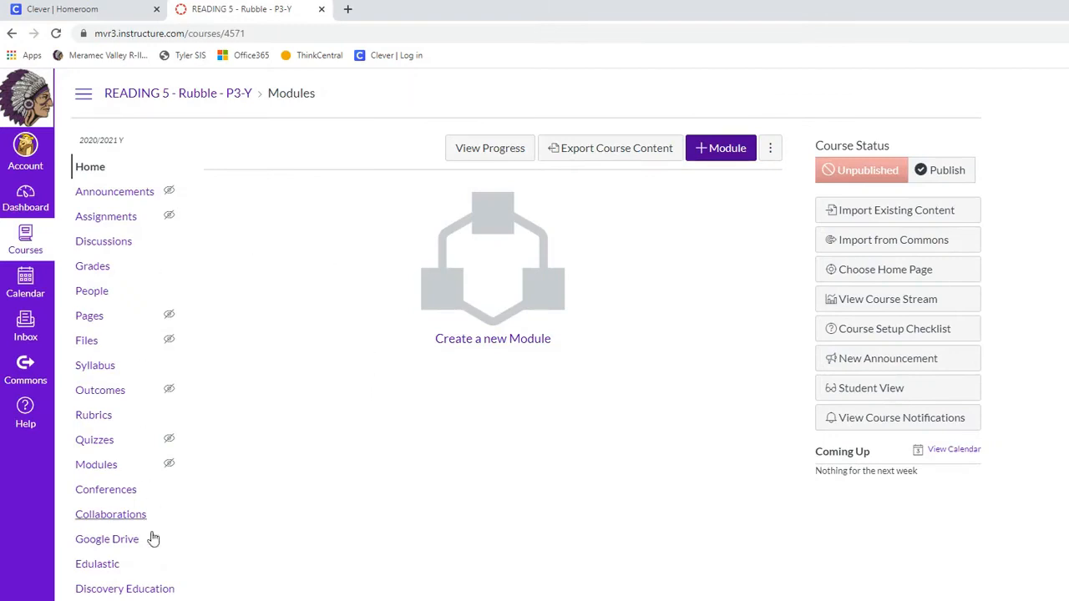
pyautogui.click(110, 514)
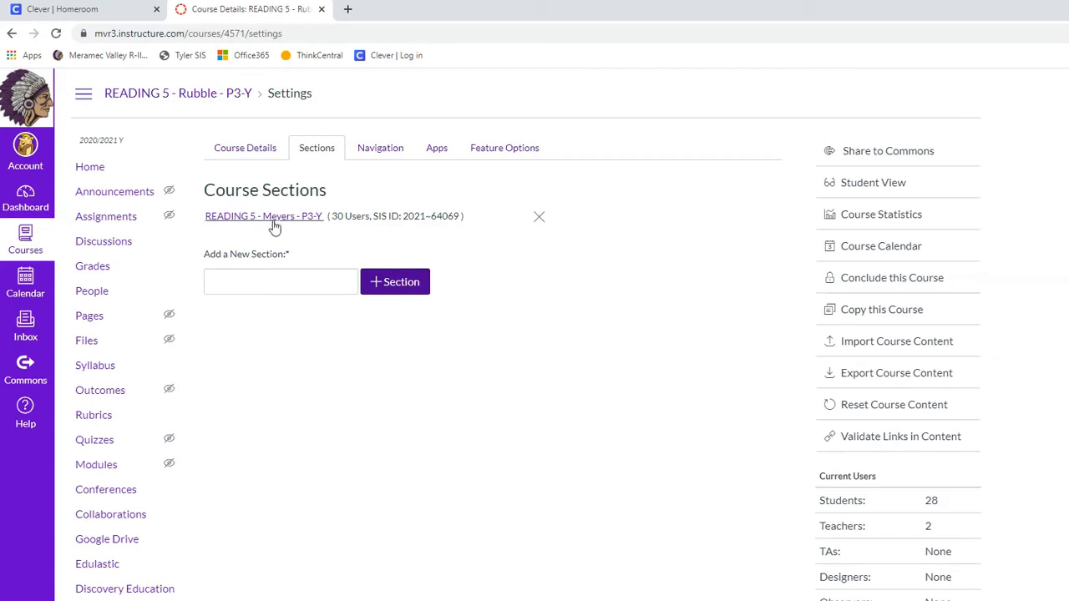
pyautogui.click(263, 216)
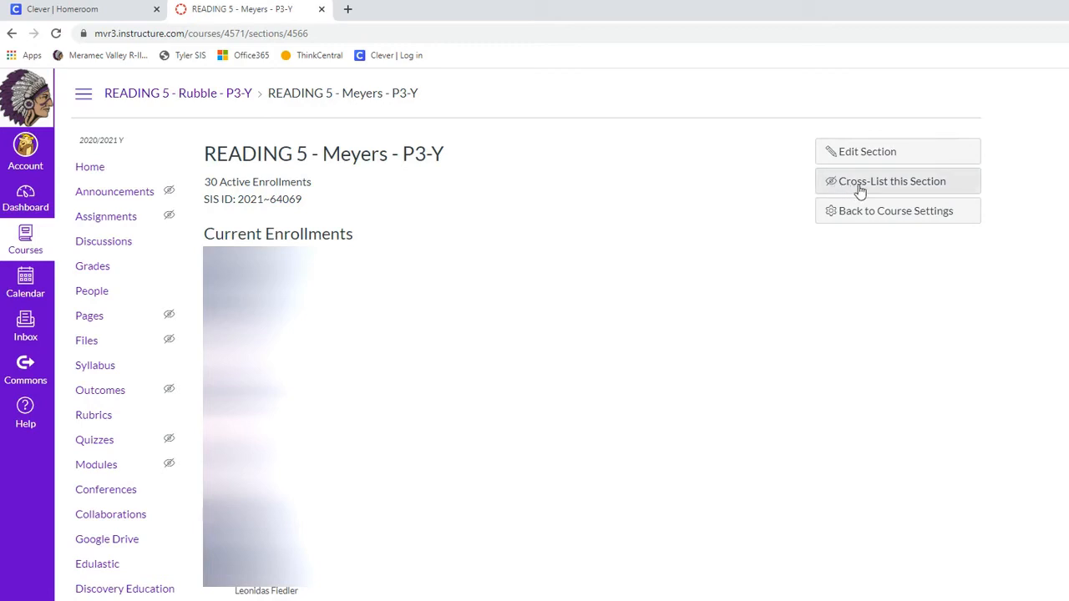
pyautogui.click(892, 182)
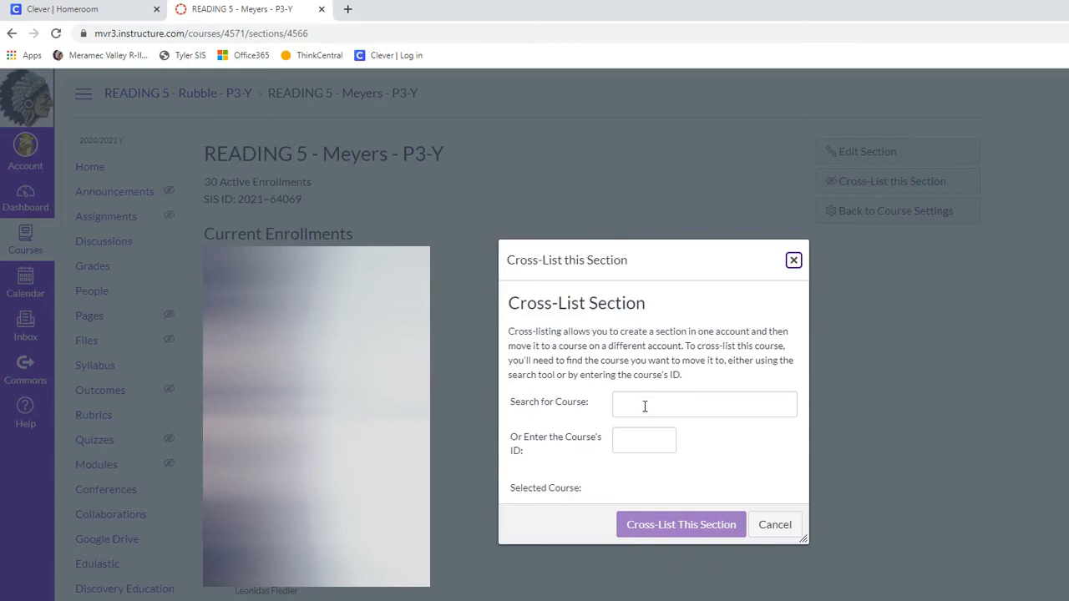
# - Search 'REA', choose READING 5 - Rubble - P2-Y, and confirm the cross-listing
pyautogui.click(704, 404)
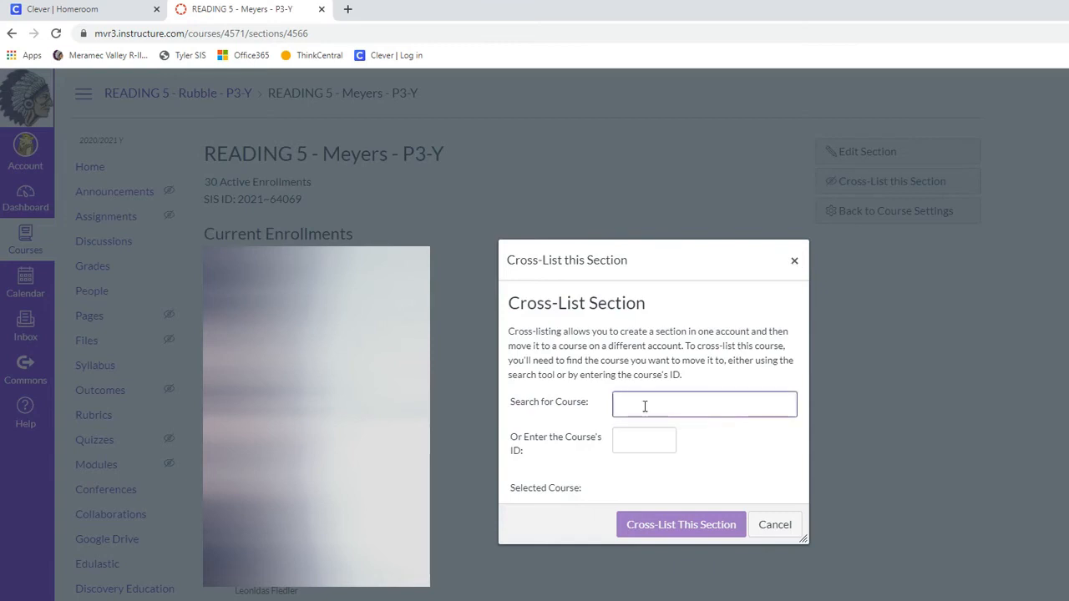
pyautogui.write('REA')
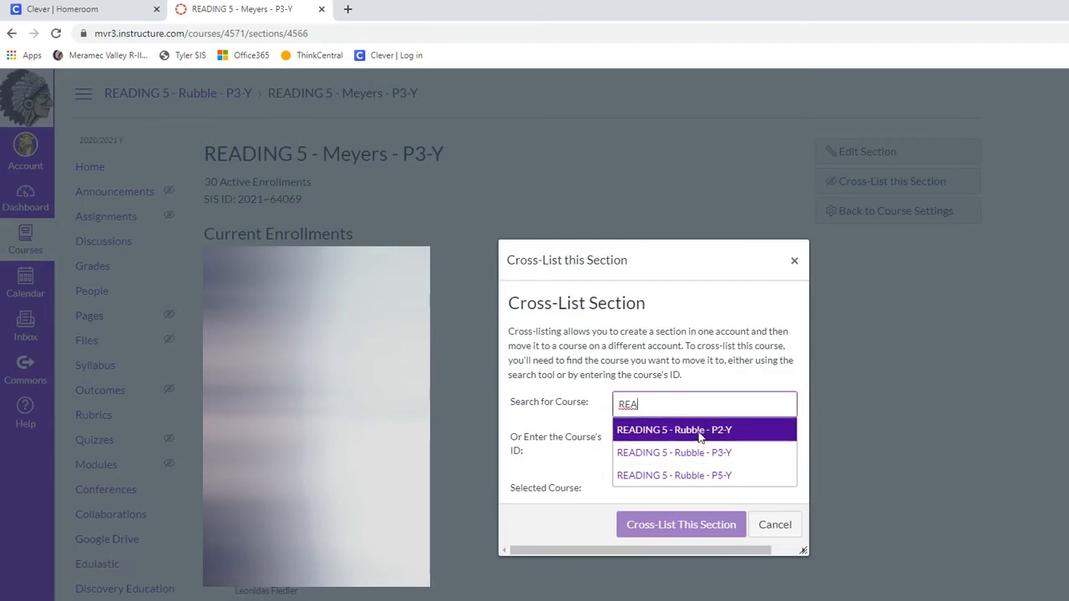
pyautogui.click(673, 429)
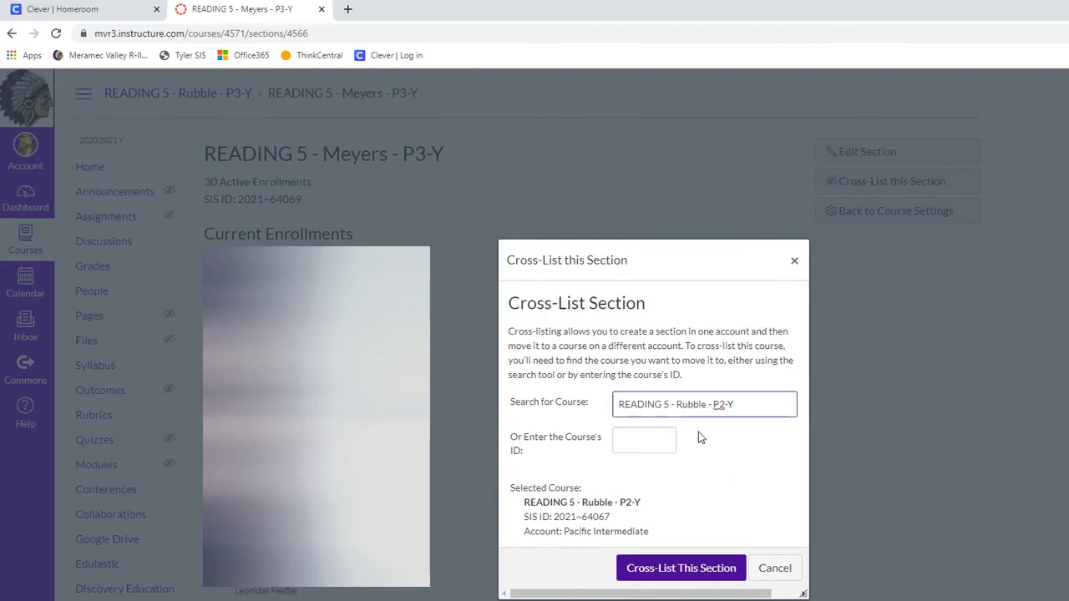
pyautogui.click(681, 568)
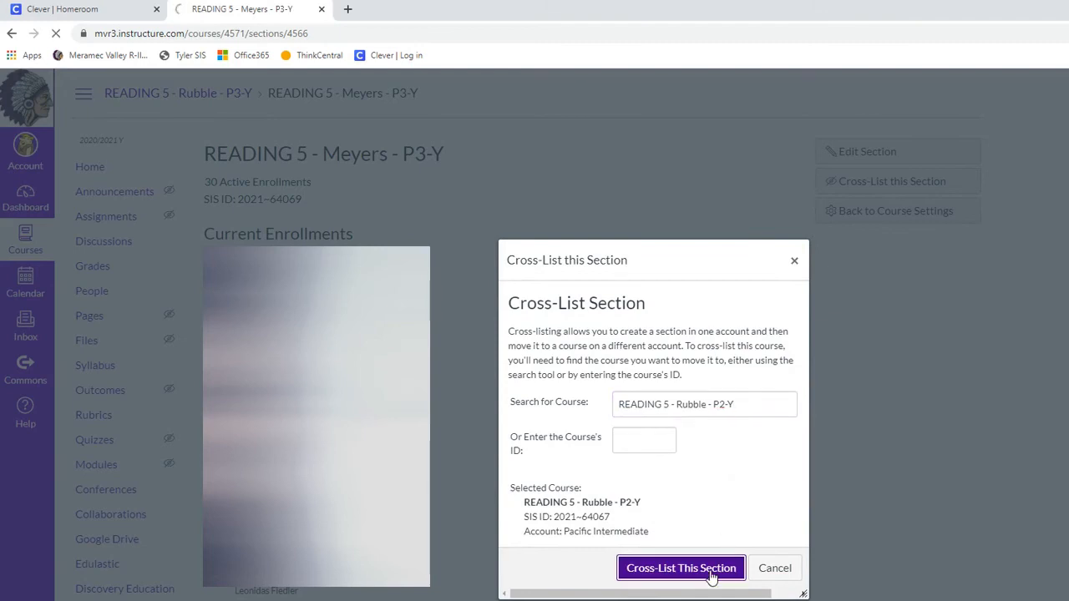
pyautogui.click(680, 568)
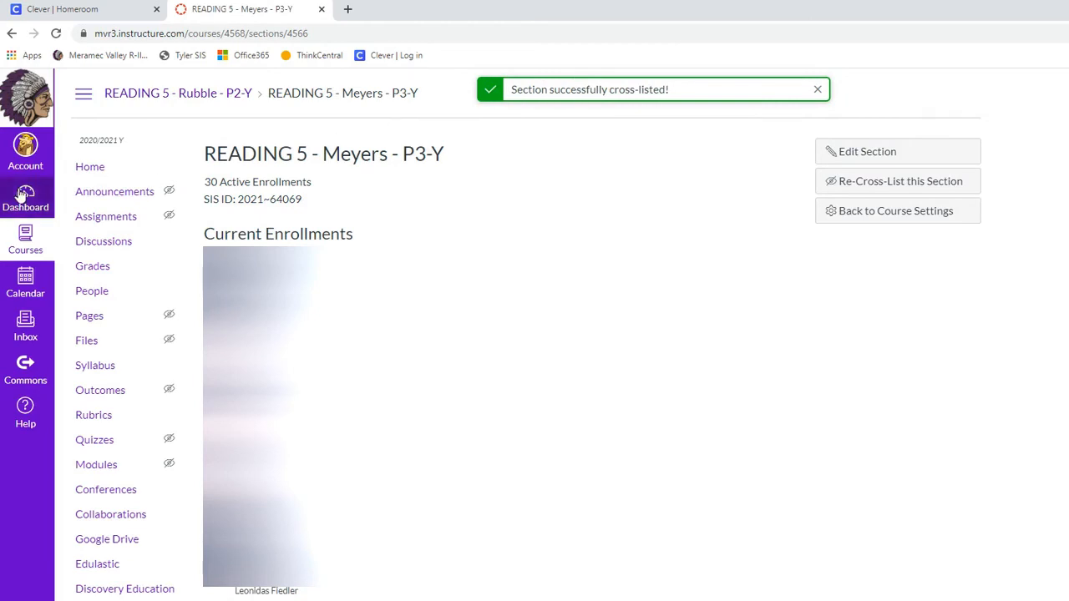
# - Return to the Dashboard to confirm only the P2 and P5 course cards remain
pyautogui.click(25, 200)
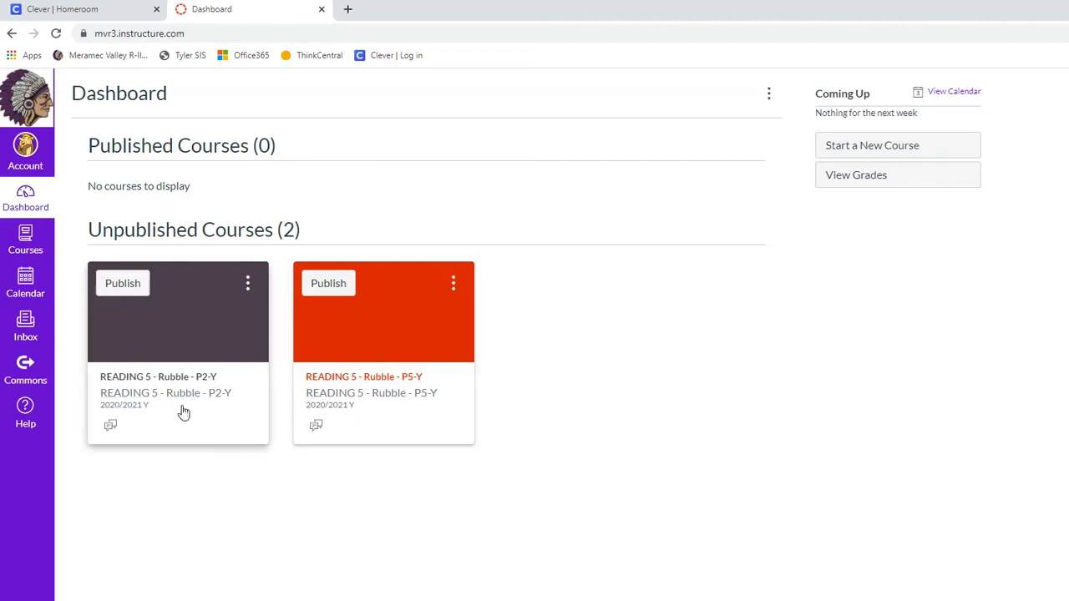
pyautogui.moveTo(294, 381)
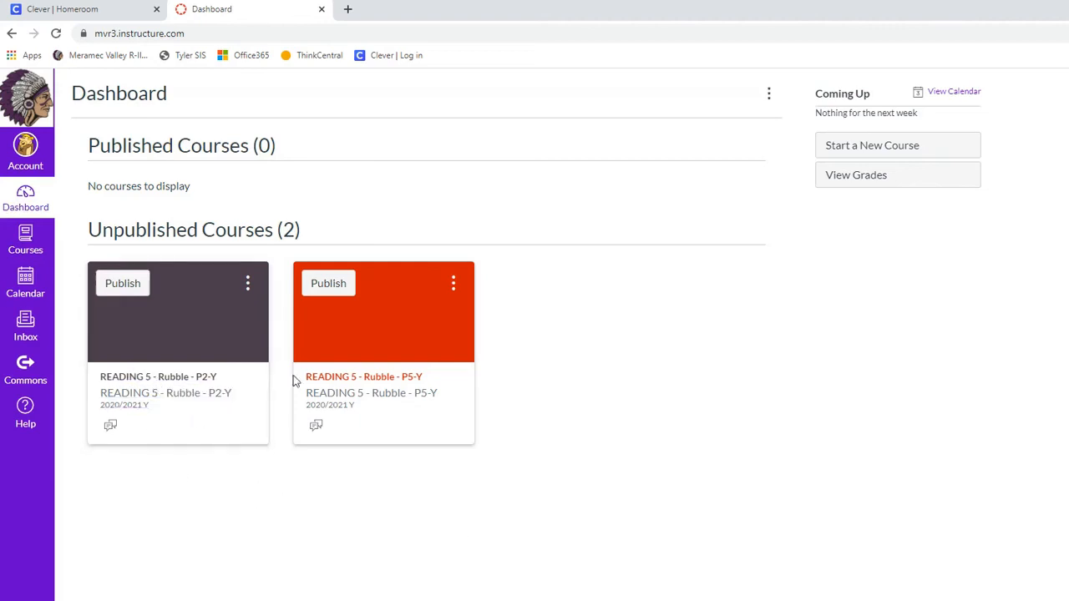
pyautogui.moveTo(364, 376)
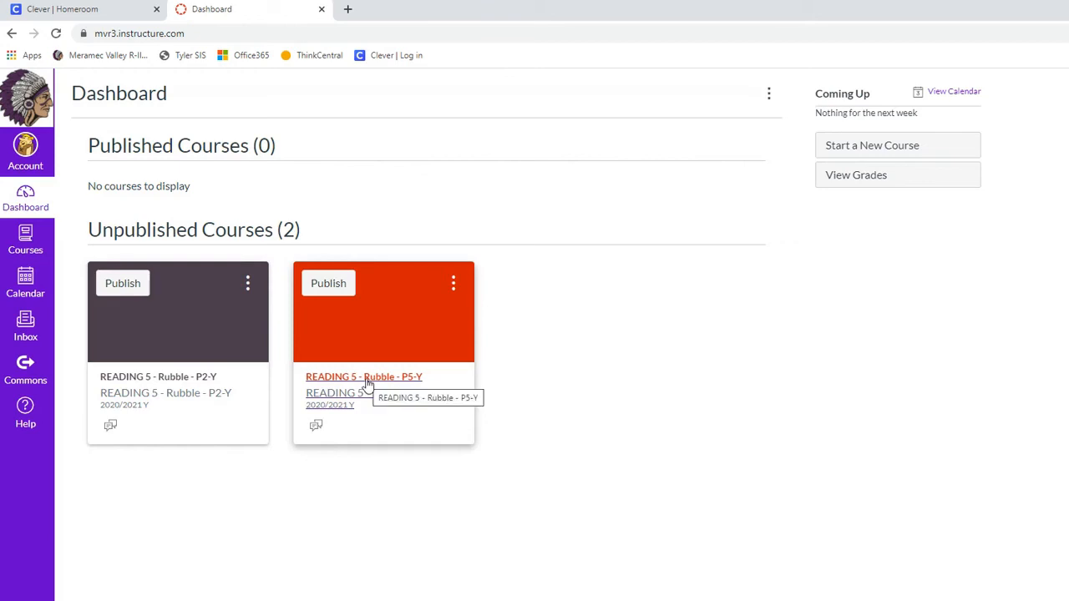
# - Open Cross-List this Section for READING 5 - Meyers - P5-Y from the P5 course's Sections
pyautogui.click(364, 377)
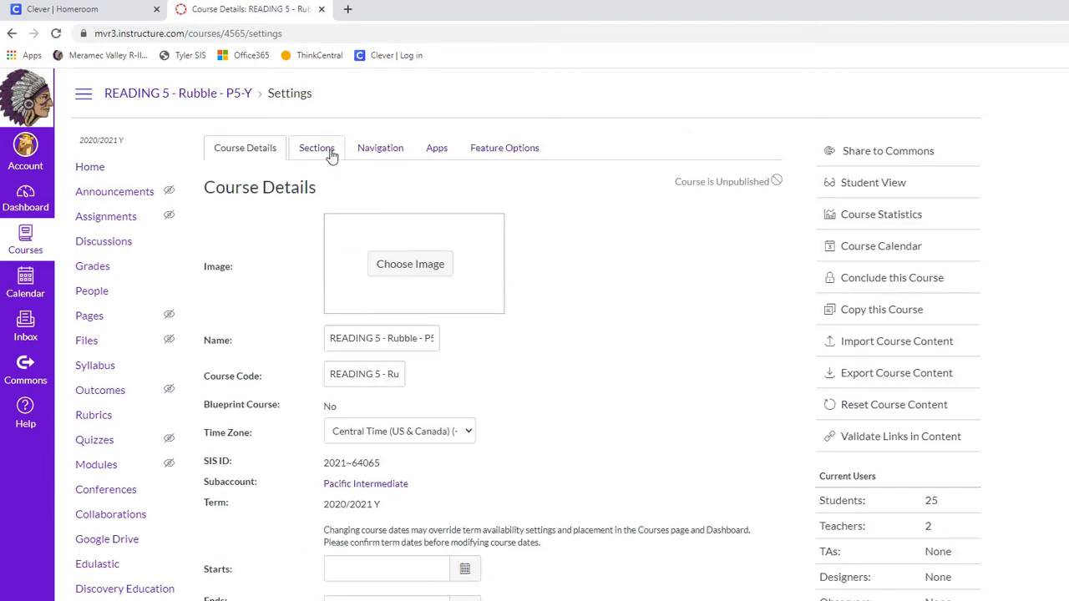
pyautogui.click(316, 148)
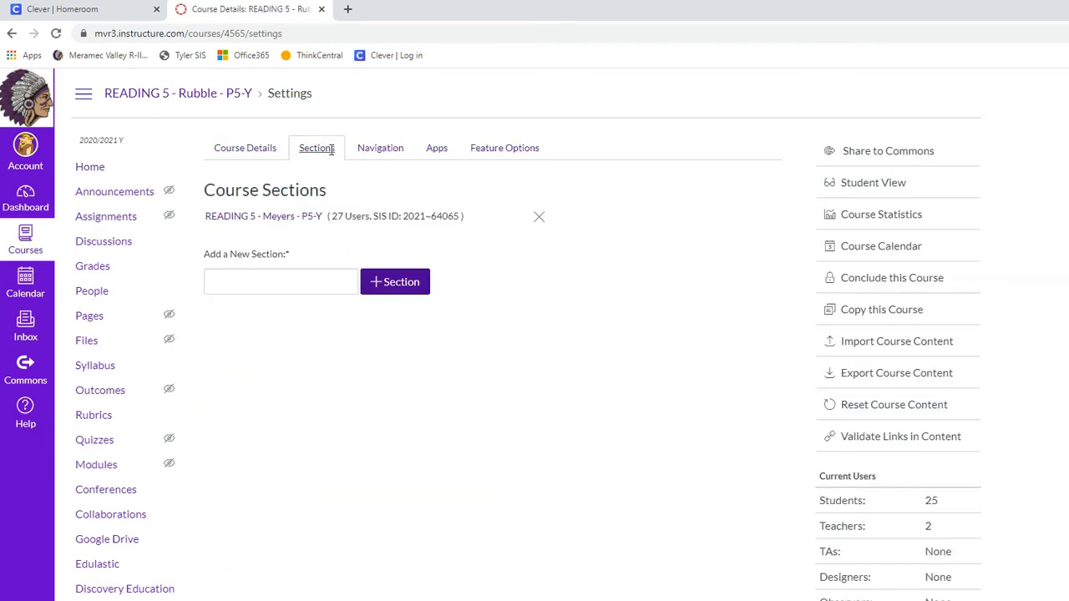
pyautogui.click(263, 215)
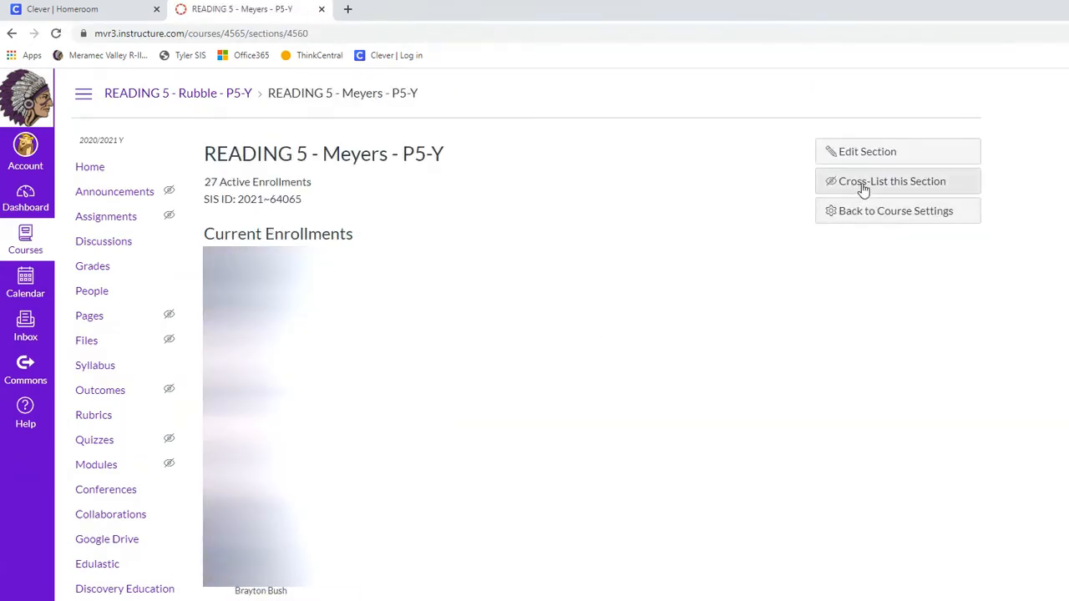
pyautogui.click(892, 181)
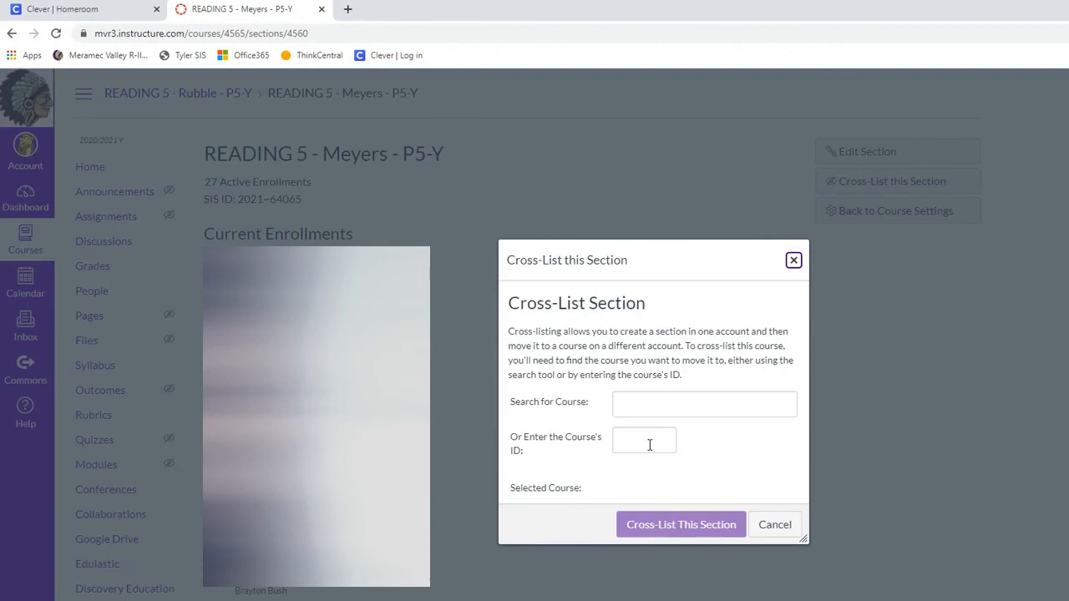
# - Search 'read', cross-list into READING 5 - Rubble - P2-Y, then view the Dashboard
pyautogui.write('read')
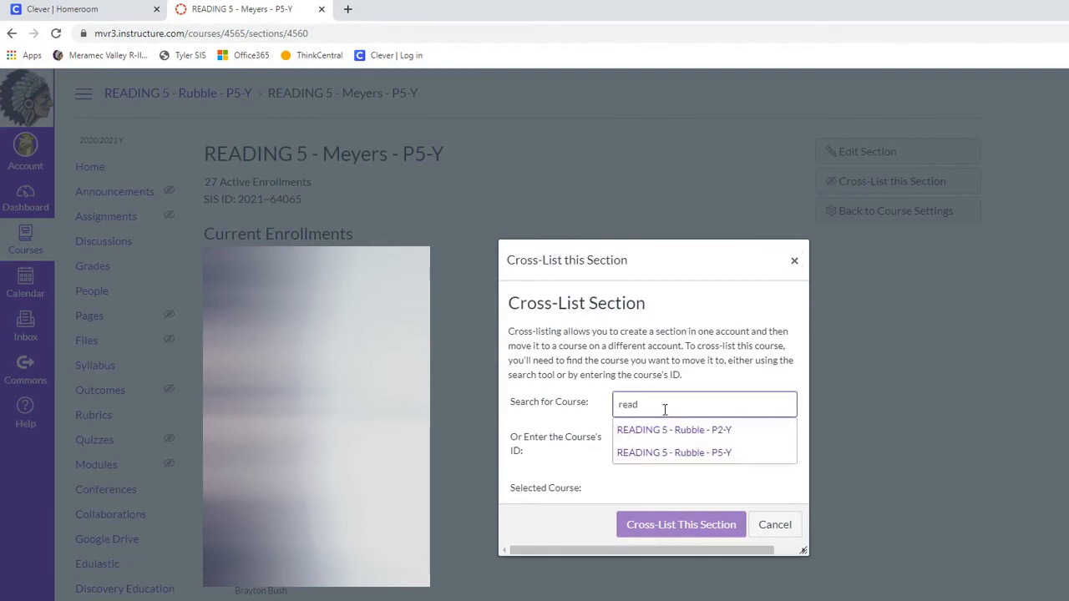
pyautogui.click(674, 429)
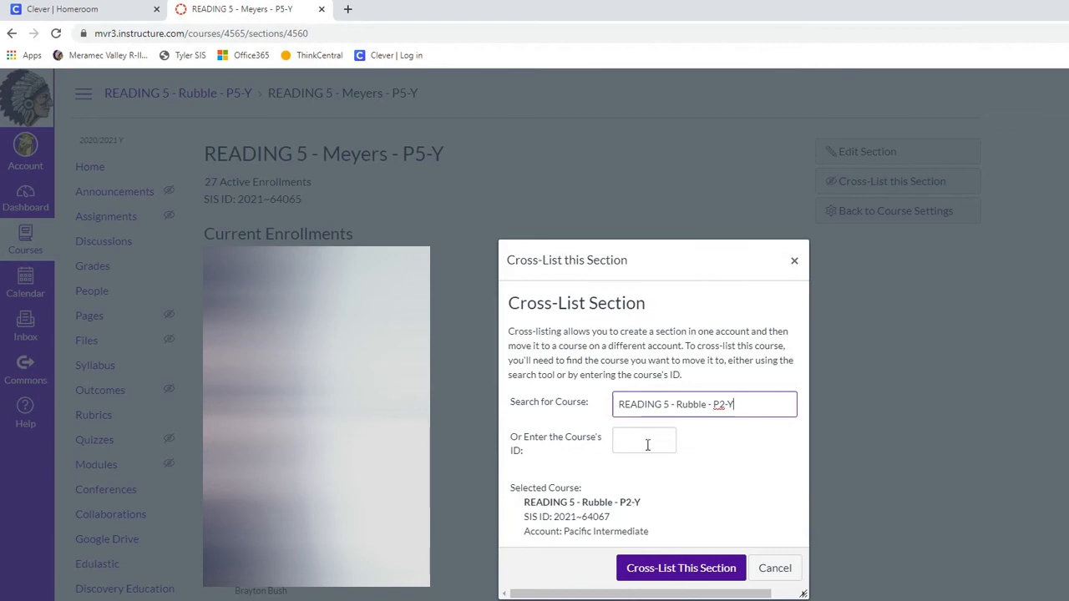
pyautogui.click(681, 568)
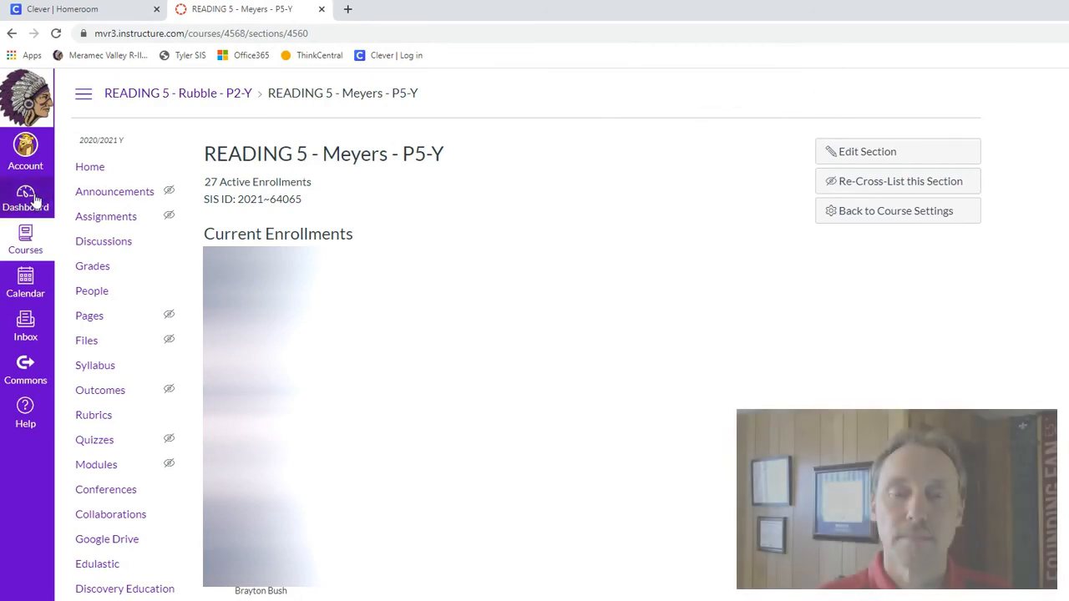
pyautogui.click(25, 198)
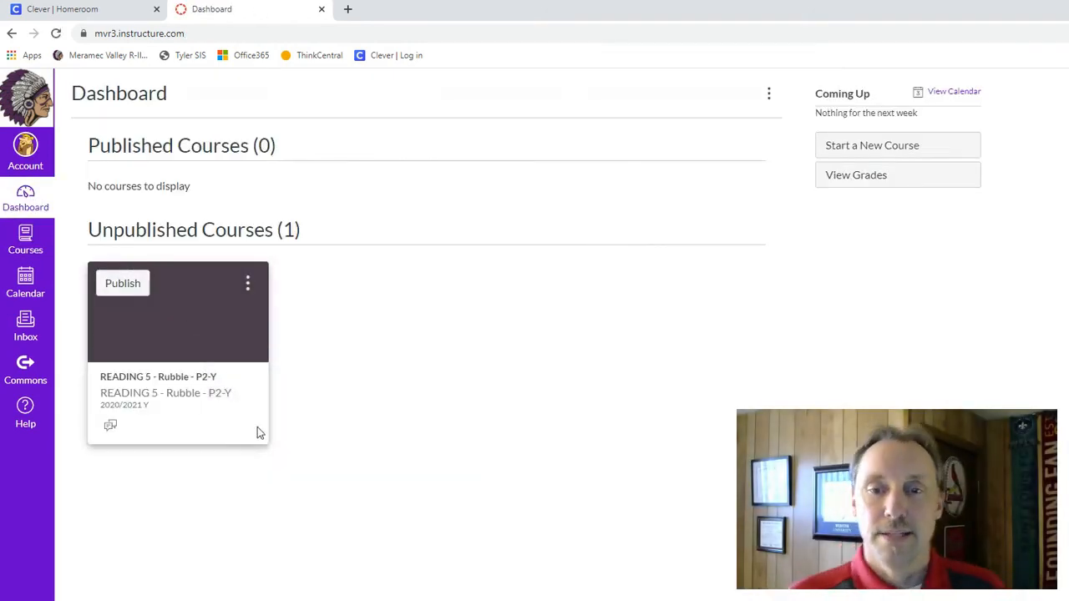
pyautogui.moveTo(175, 451)
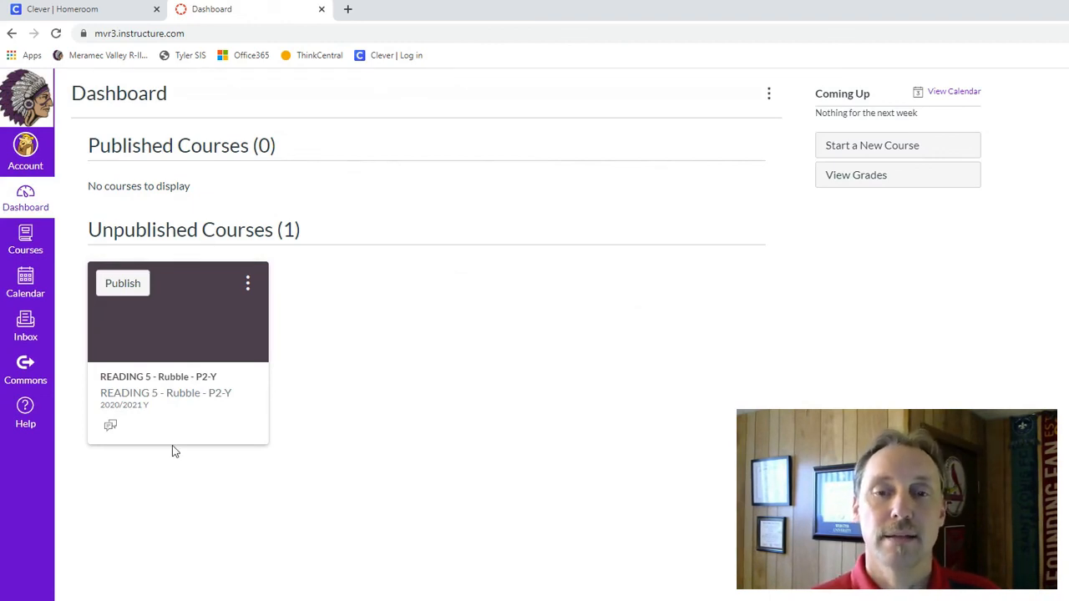
pyautogui.moveTo(215, 462)
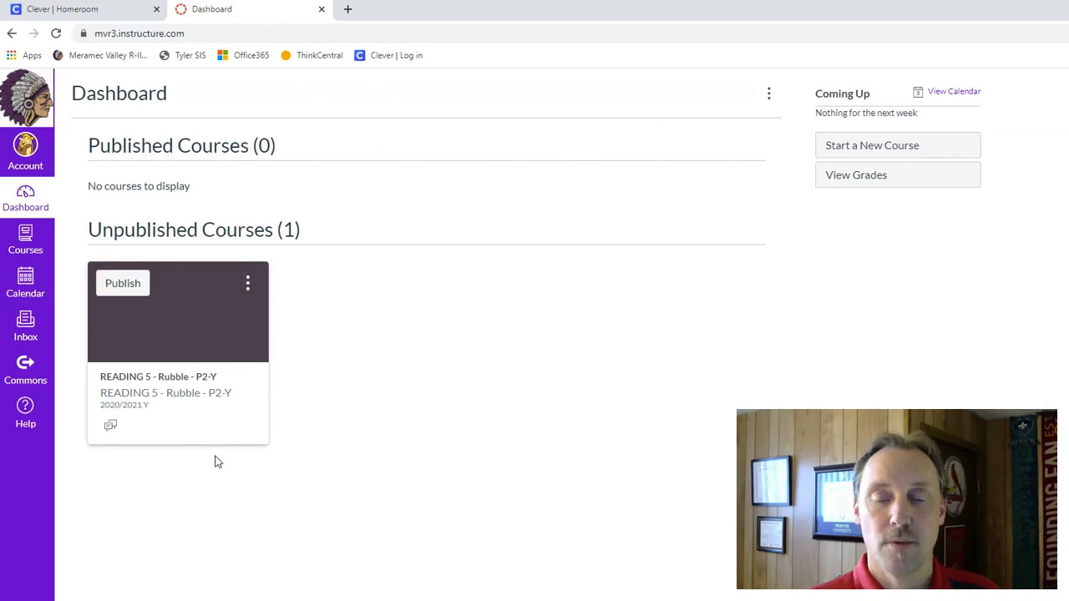